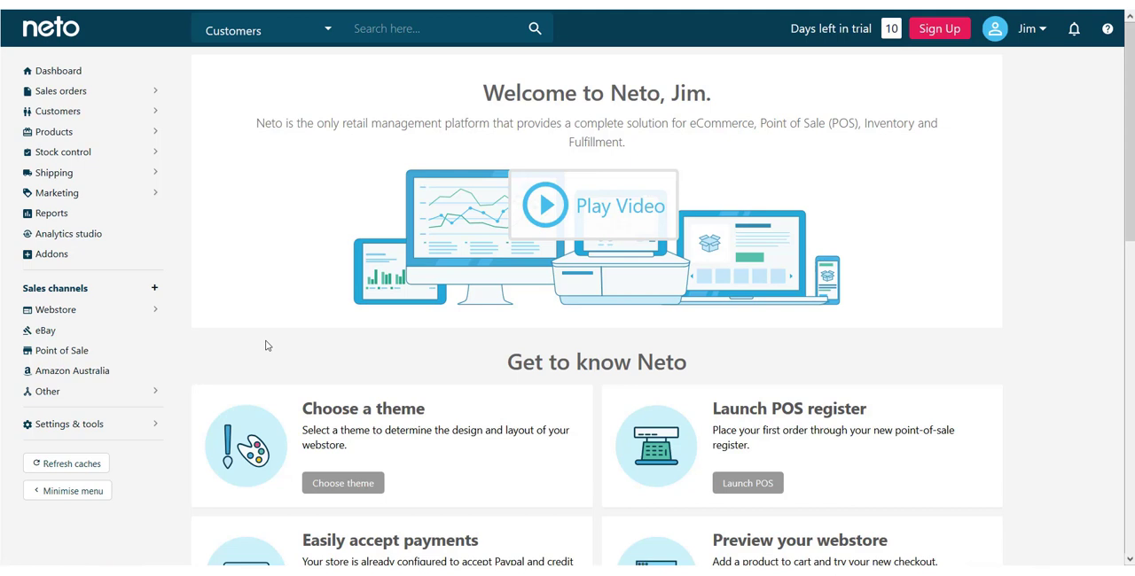
- Show the Active products list and look through its entries with placeholder images
click(53, 132)
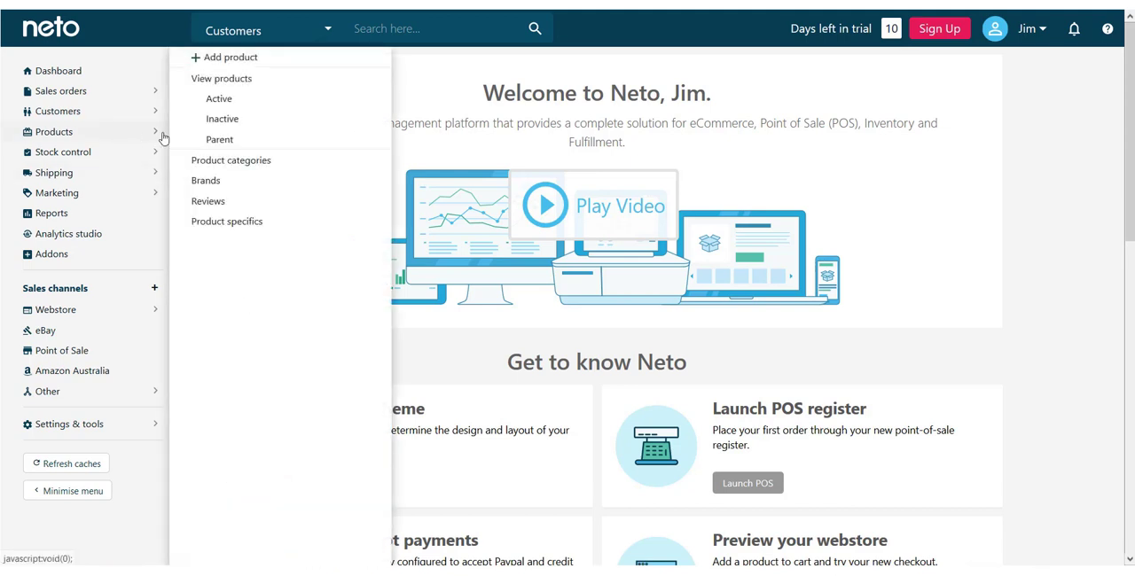
mouse_move(220, 97)
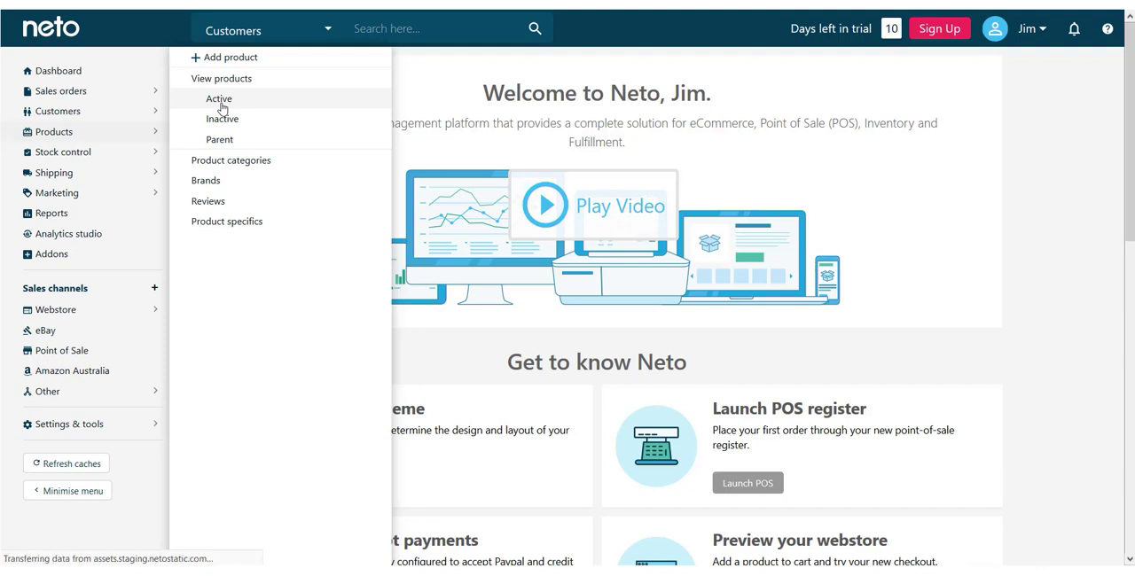
click(218, 98)
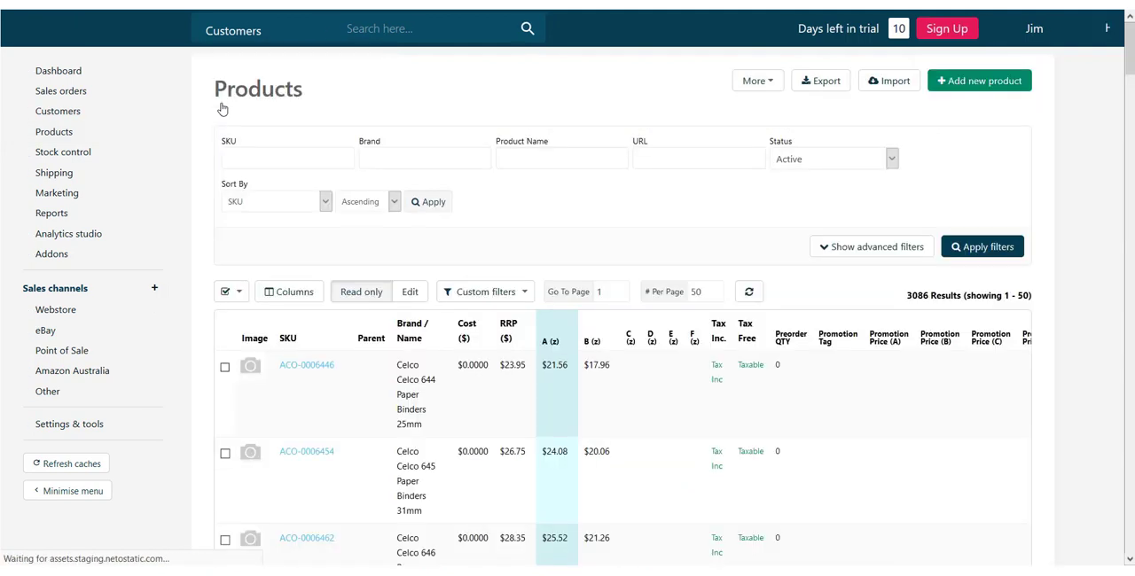
scroll(down, 3)
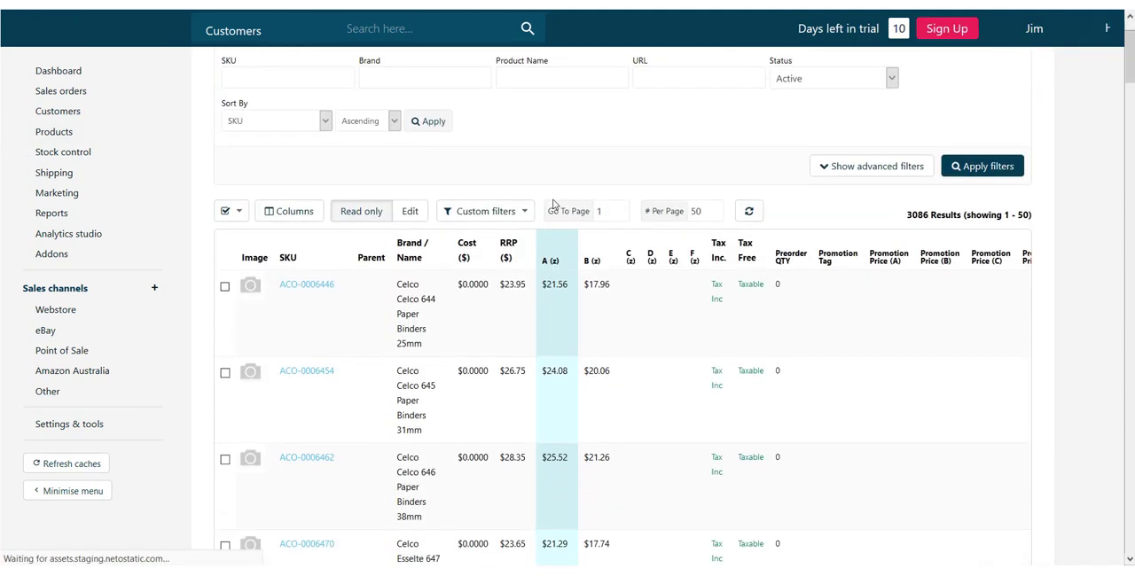
scroll(down, 3)
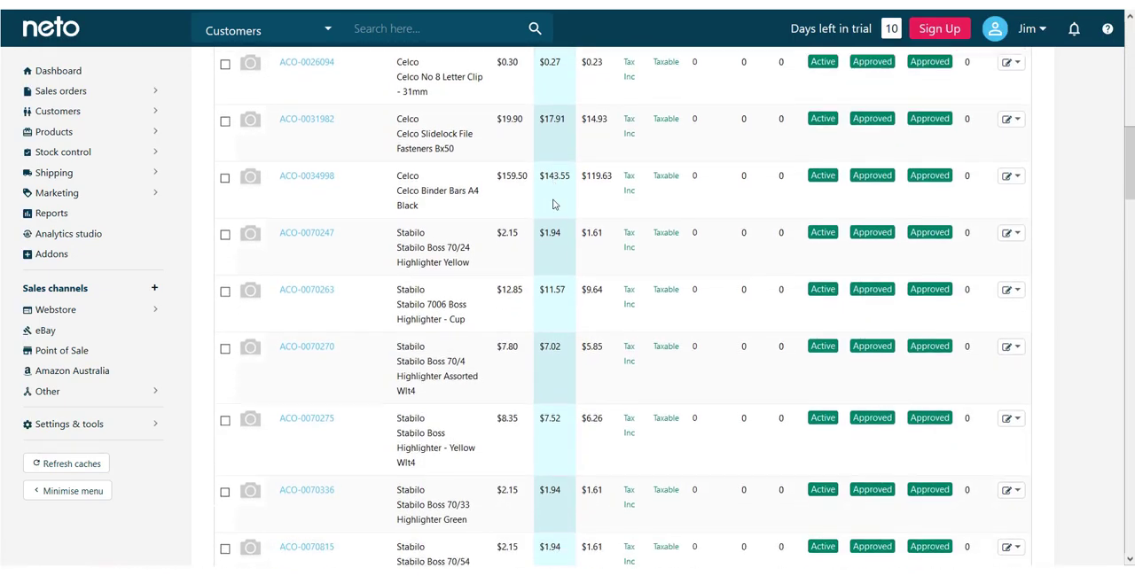
scroll(down, 3)
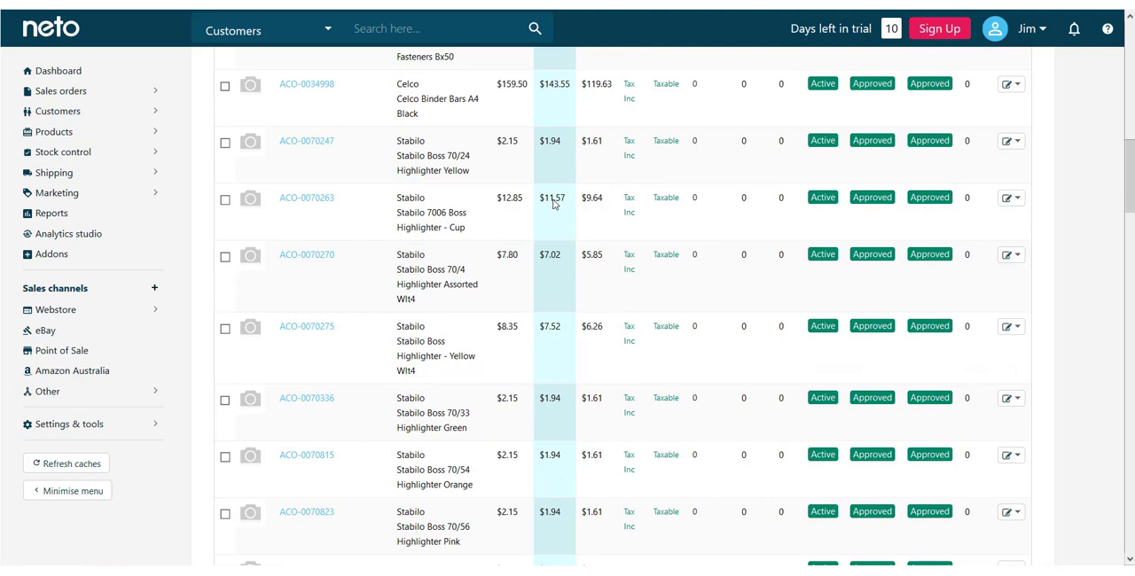
mouse_move(89, 426)
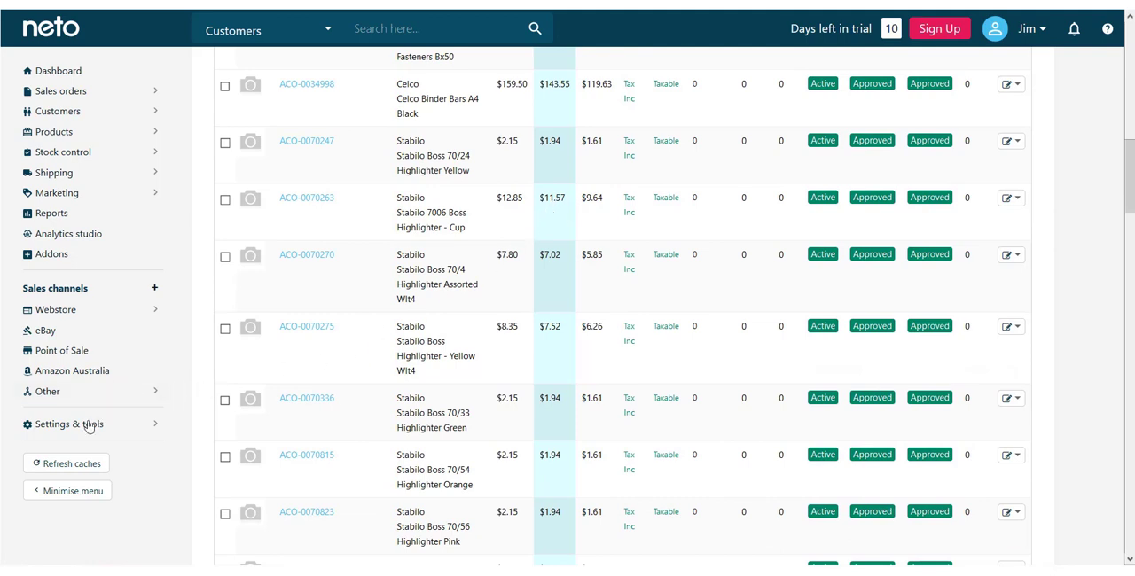
- Find Import Images via the settings search for 'image' and review the image locations
click(67, 424)
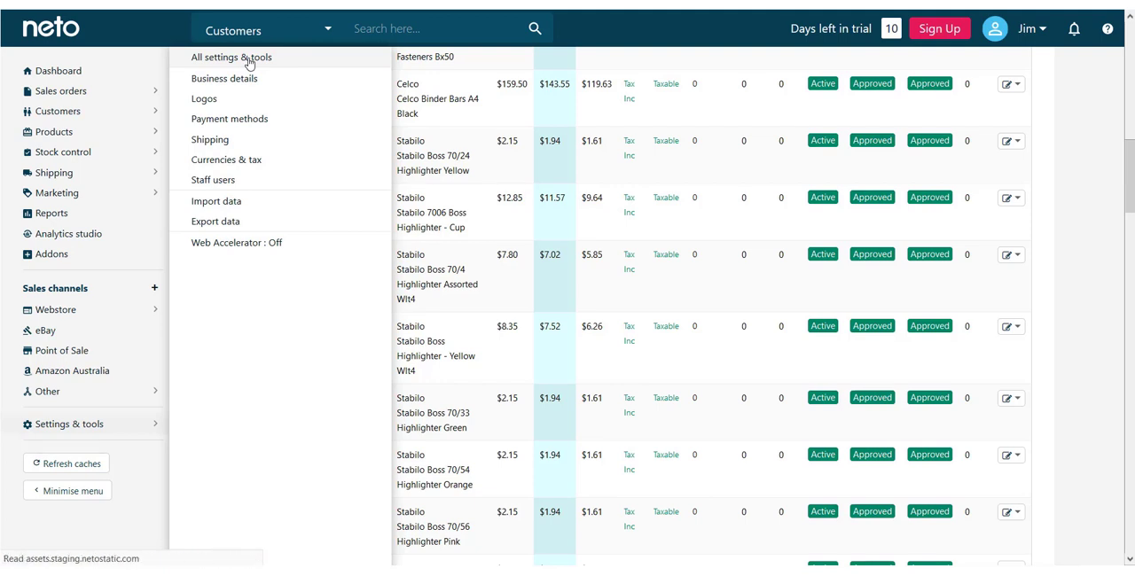
click(231, 57)
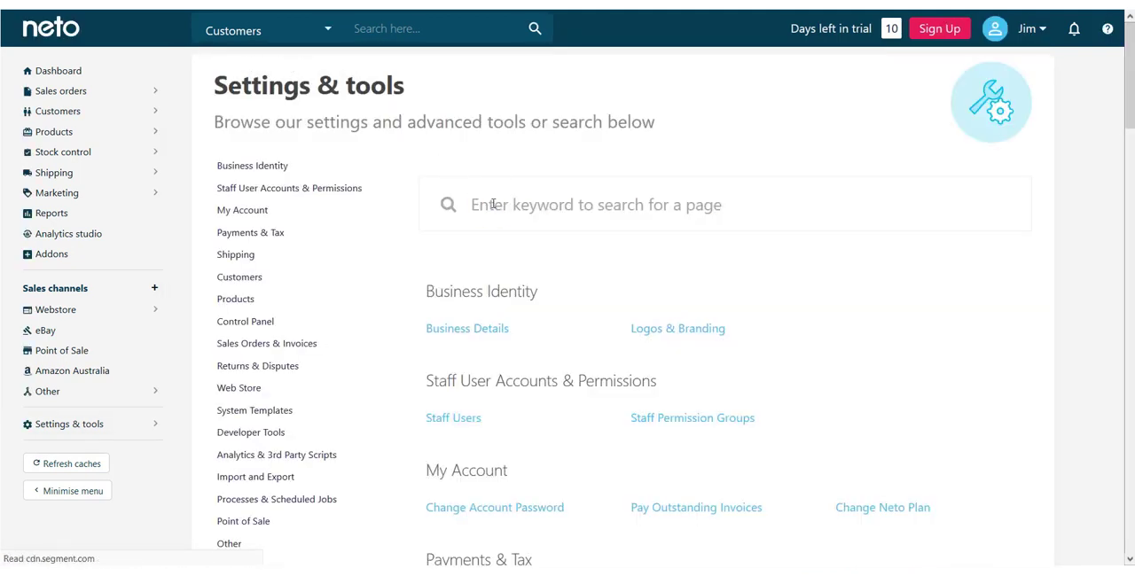
text(image)
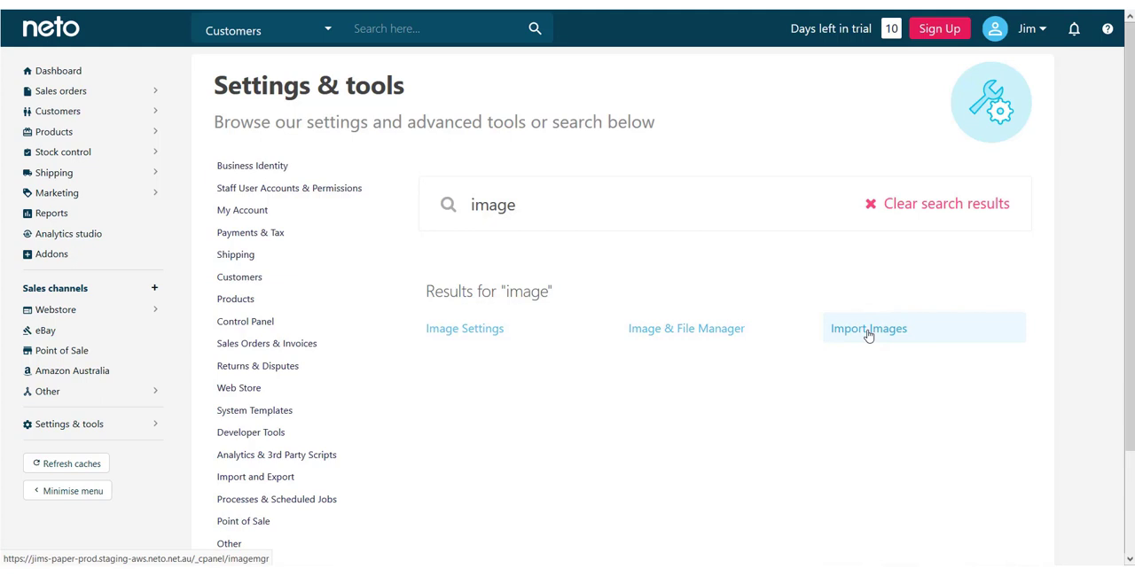
click(869, 328)
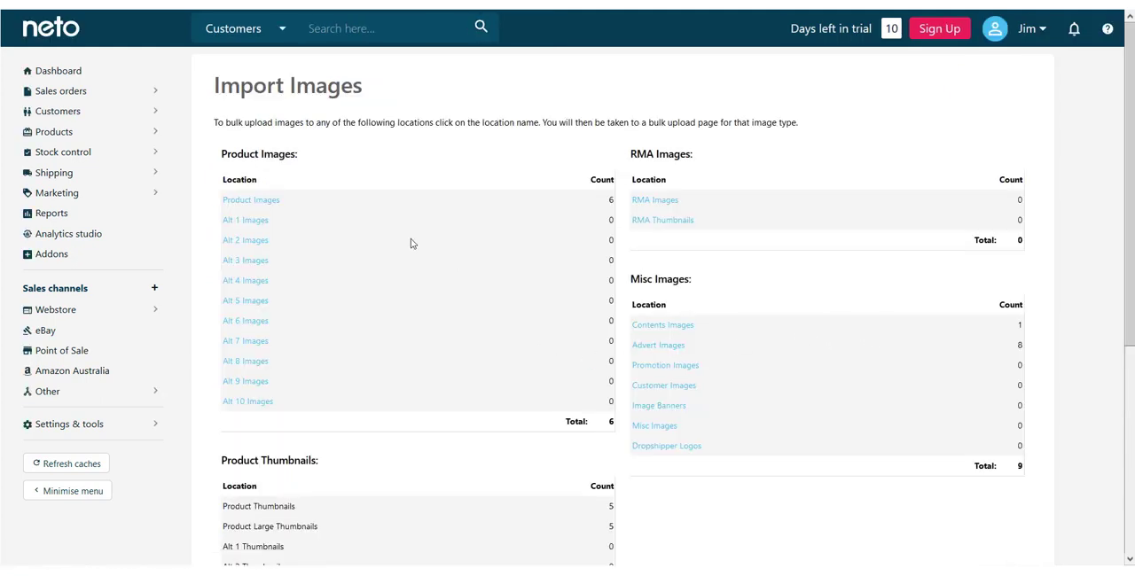
mouse_move(324, 404)
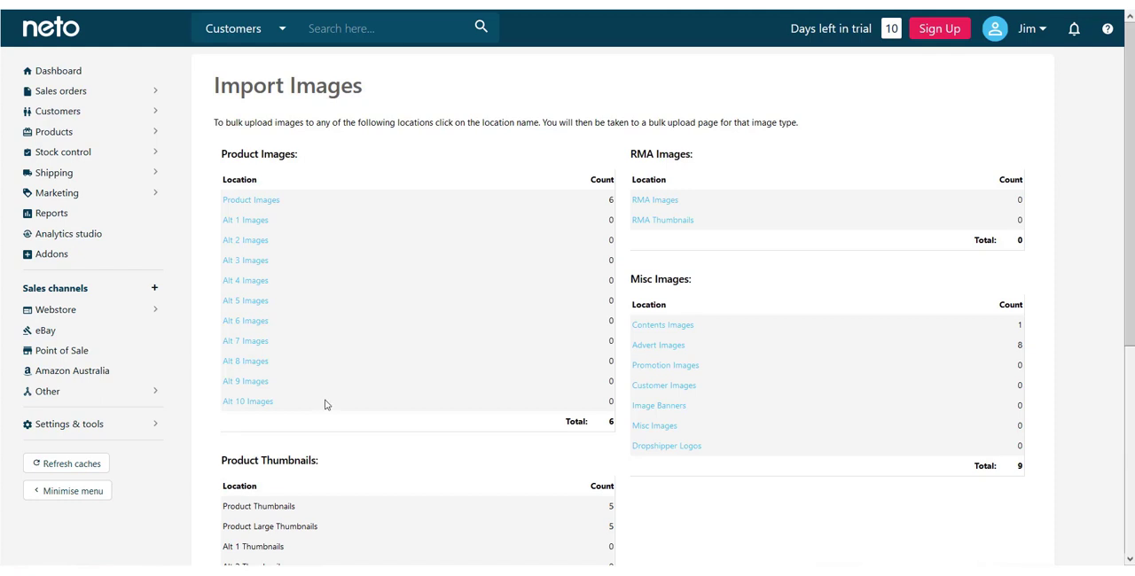
scroll(down, 3)
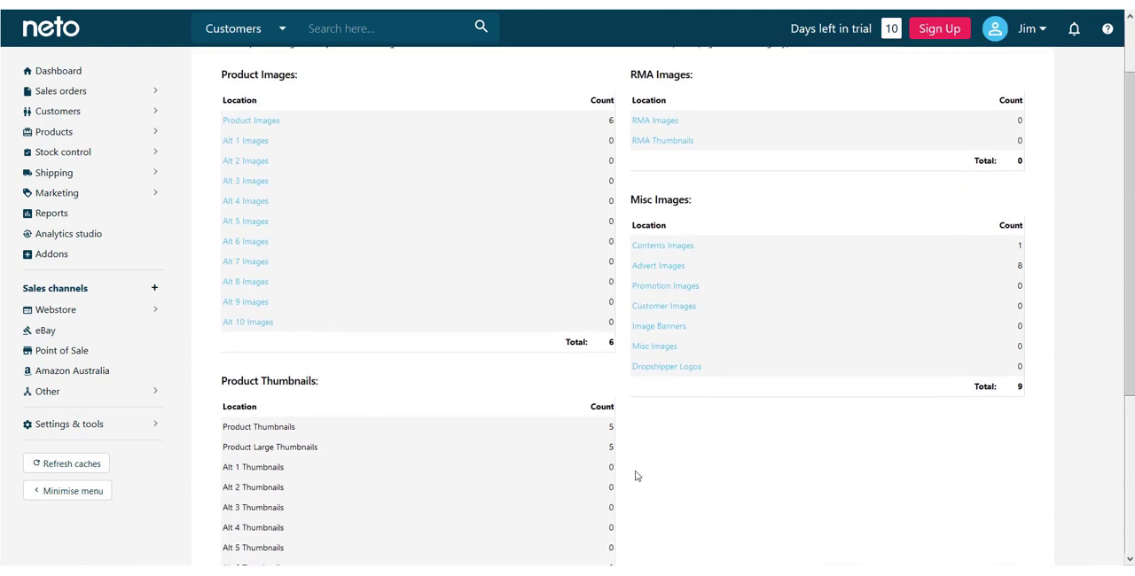
scroll(up, 3)
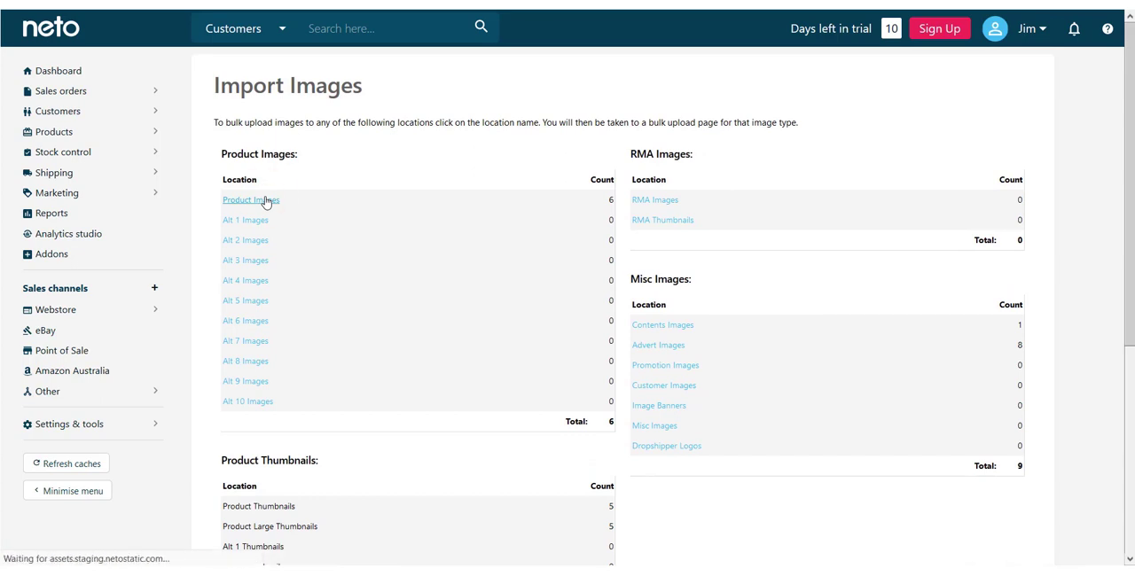
- Go to Bulk Upload Product Images and bring up the product image files folder
click(251, 199)
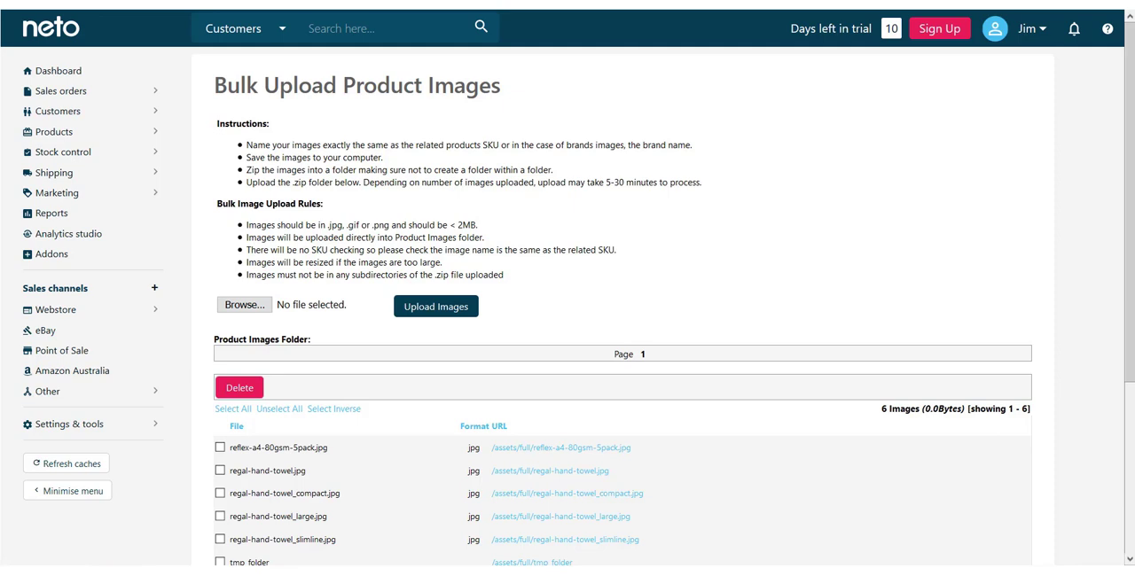
click(245, 305)
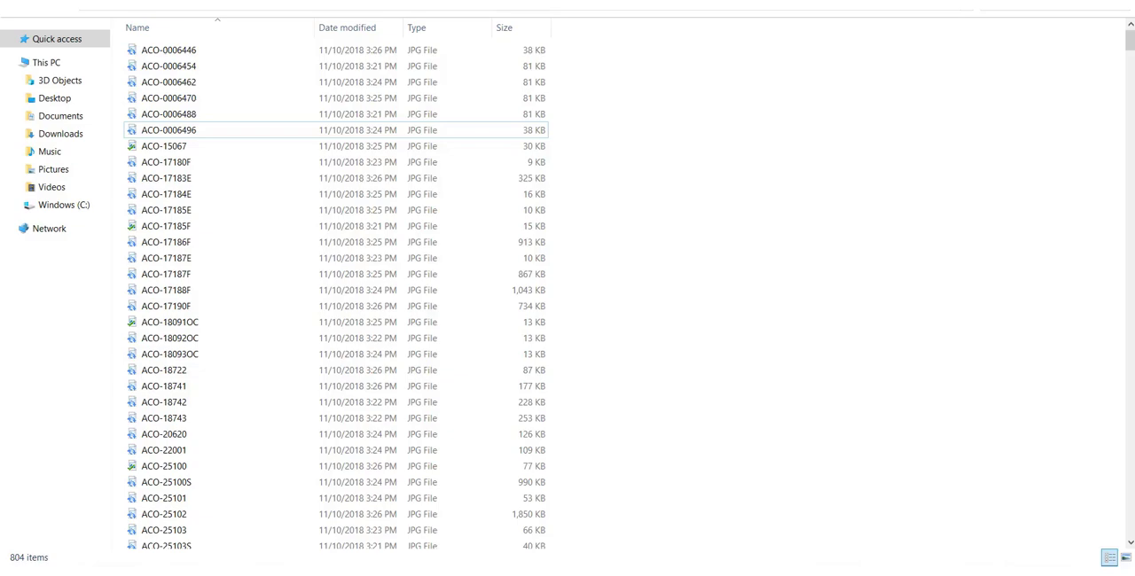
mouse_move(990, 209)
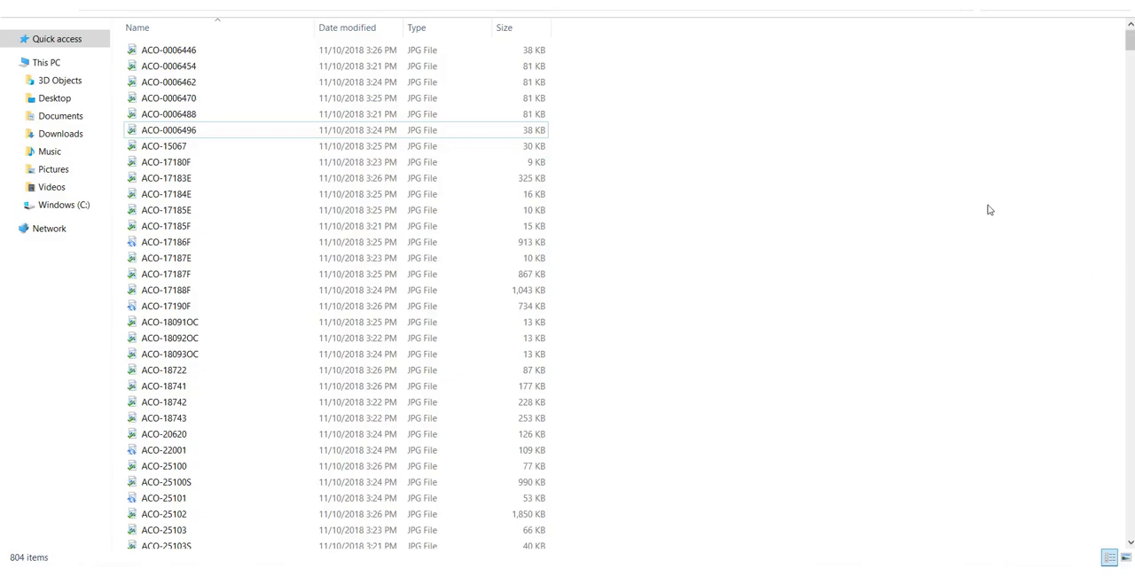
- Browse the 804 SKU-named JPG files and select them all, starting from ACO-0006446
scroll(down, 3)
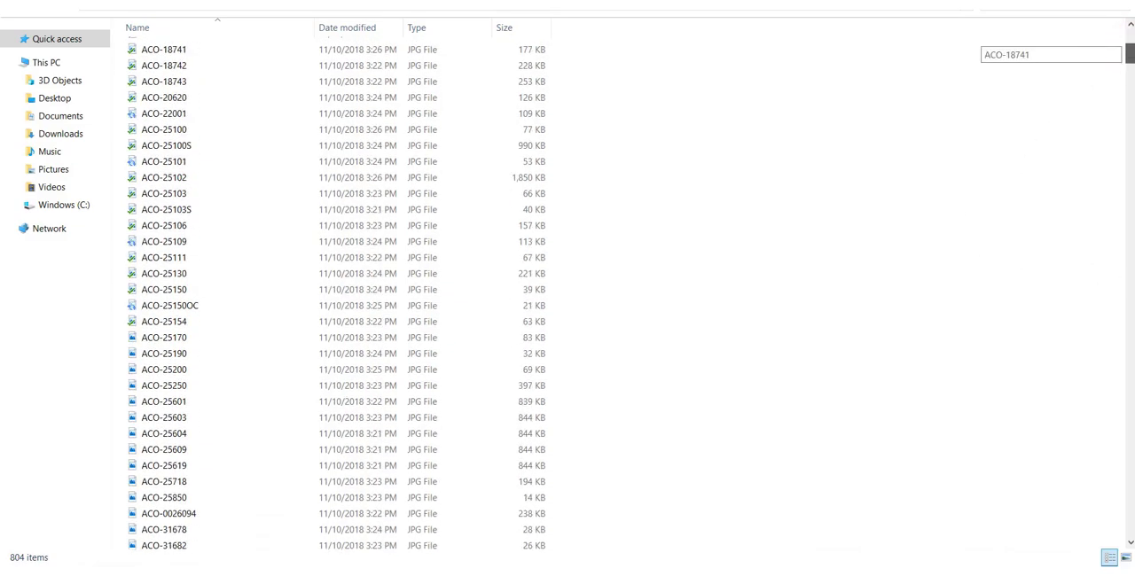
scroll(down, 3)
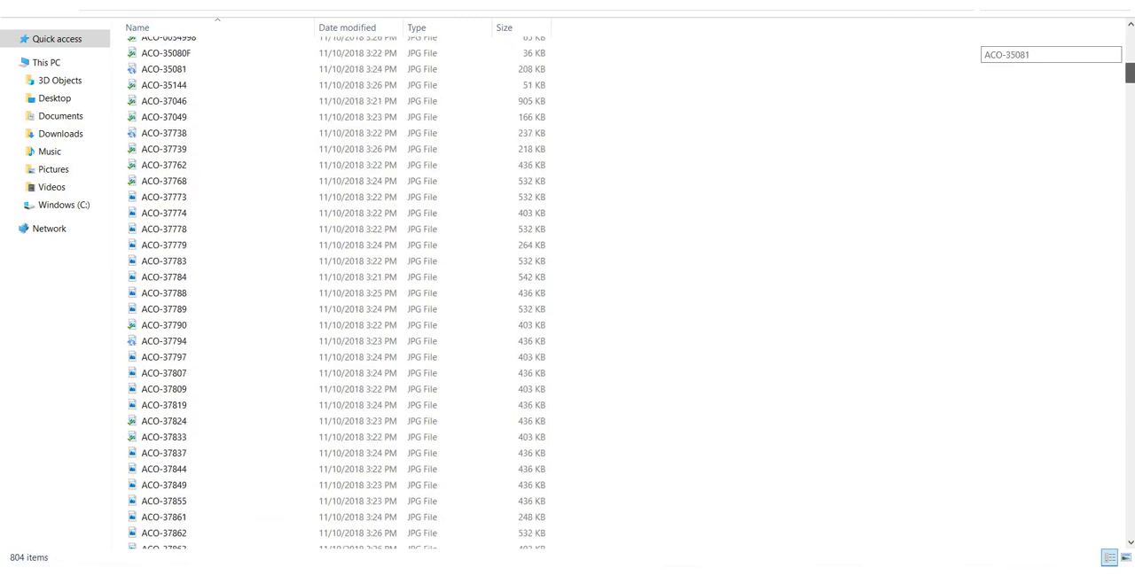
scroll(up, 3)
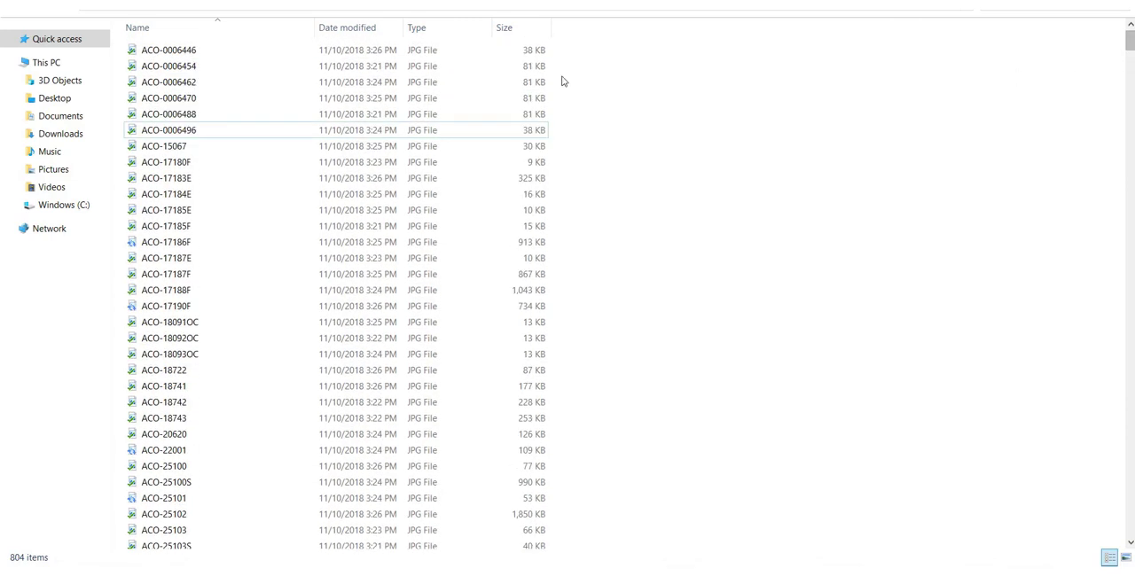
click(168, 50)
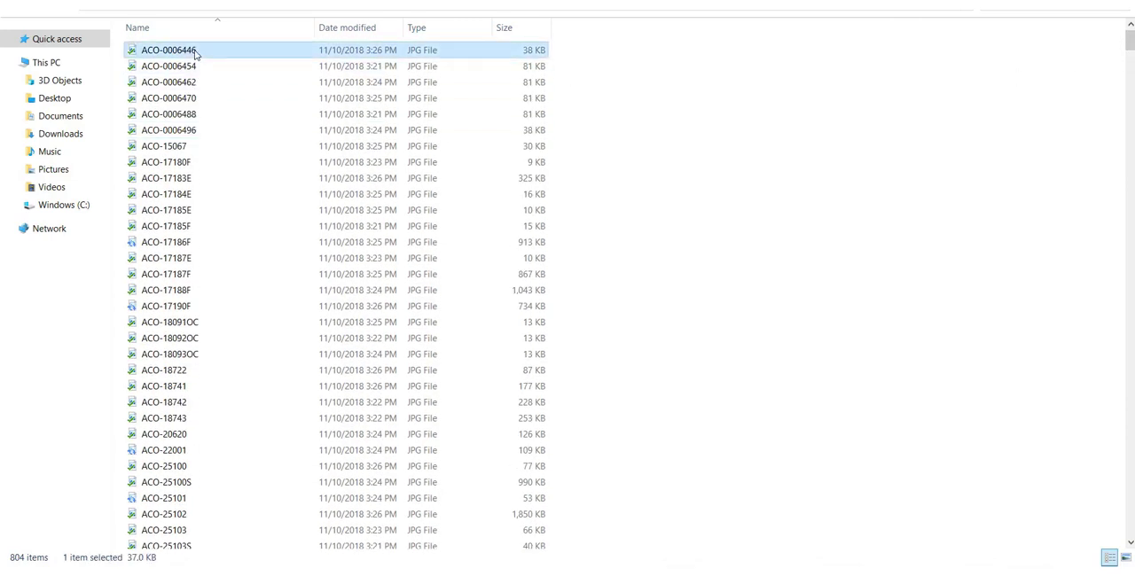
key(ctrl+a)
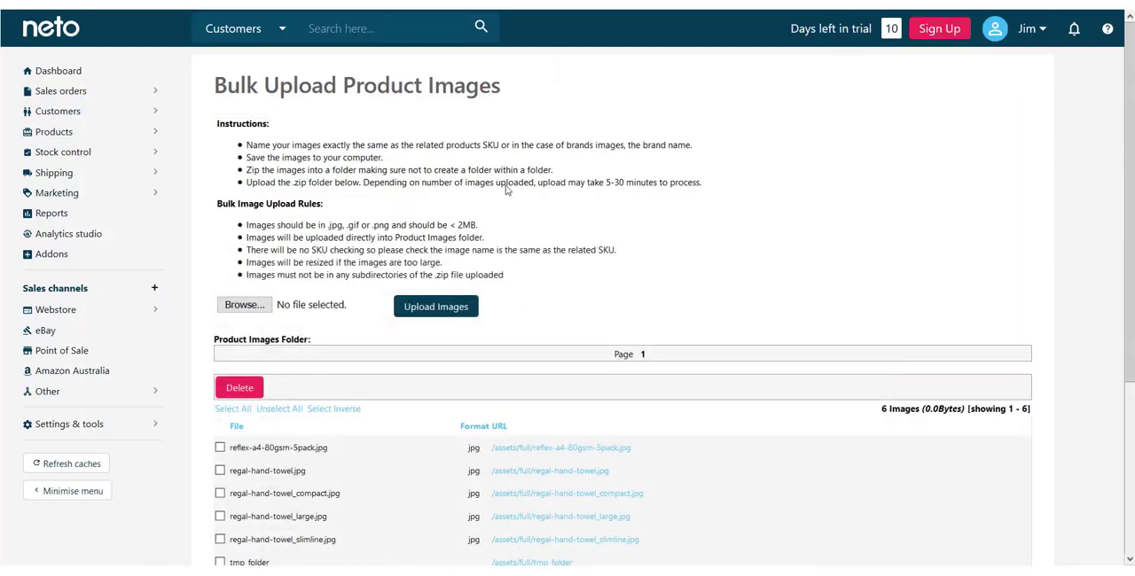
- Upload ACO-0006446.zip so 801 images are copied into the Product Images folder
click(244, 305)
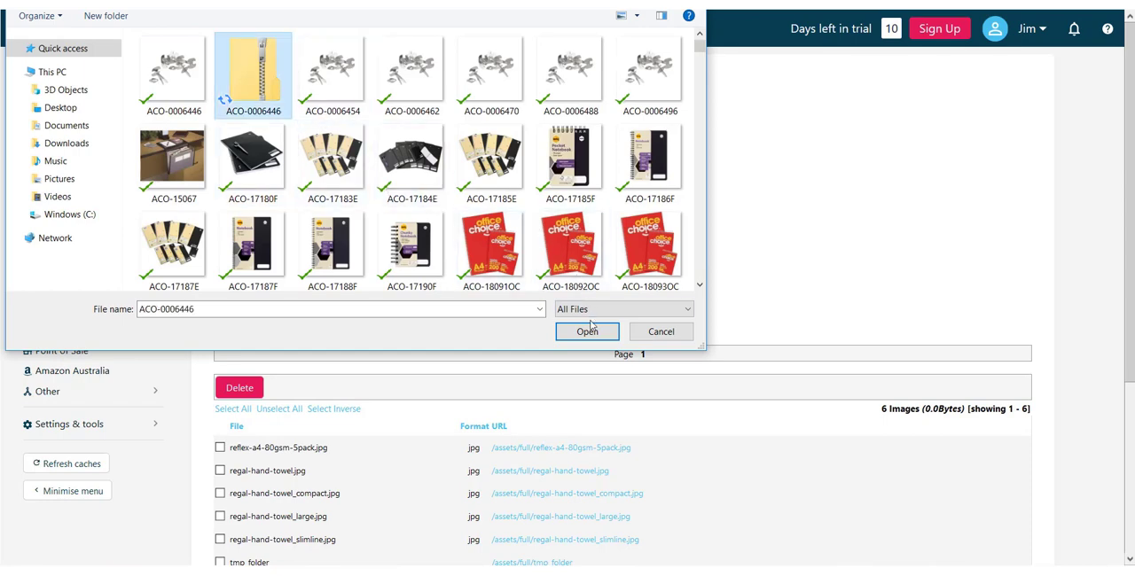
click(587, 332)
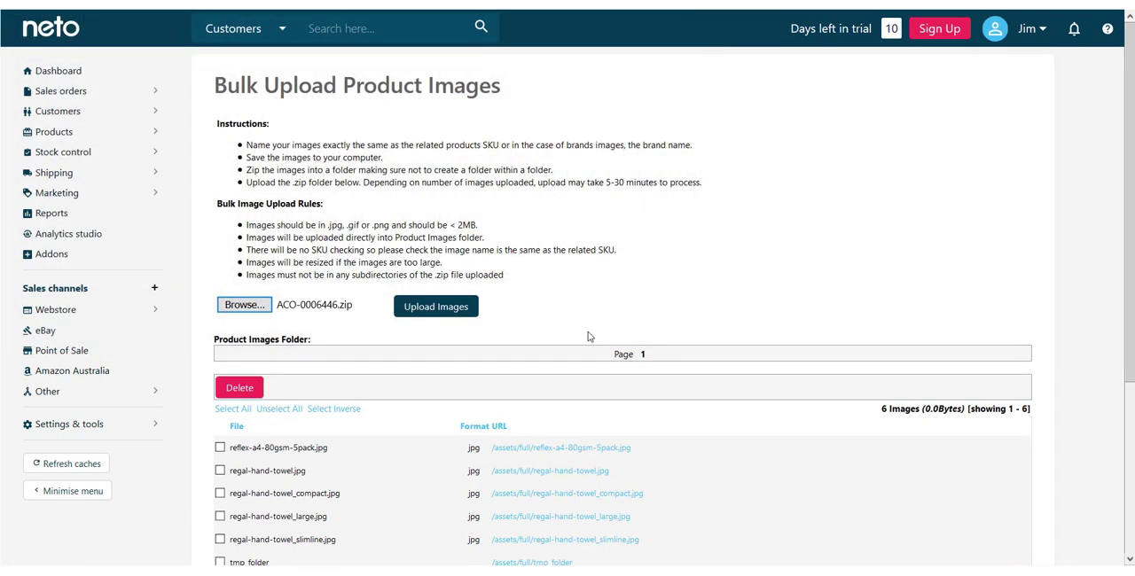
mouse_move(436, 305)
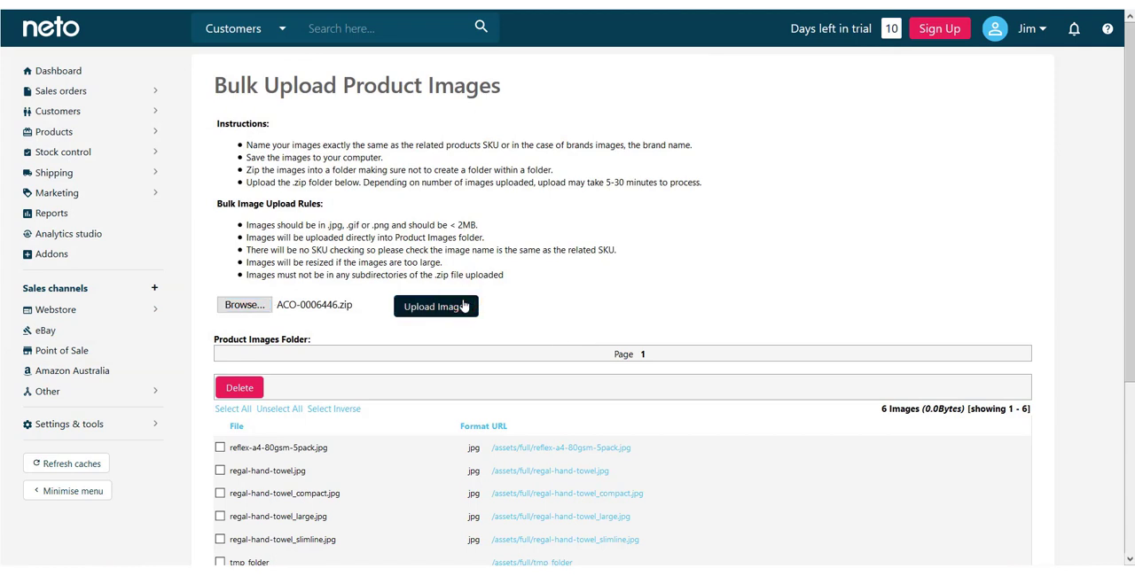
click(437, 307)
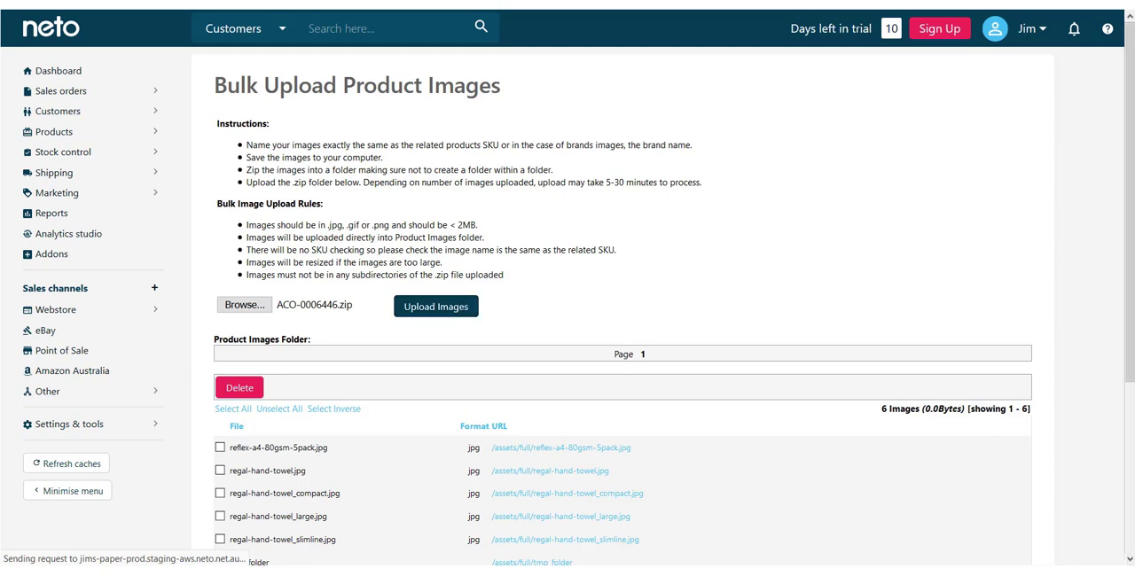
click(436, 305)
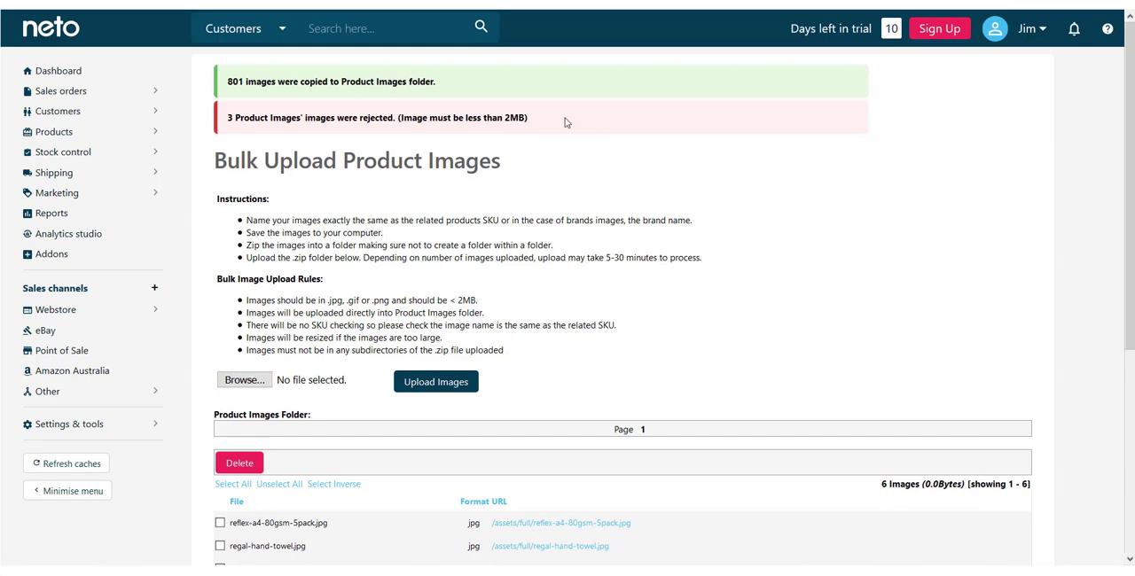
mouse_move(511, 88)
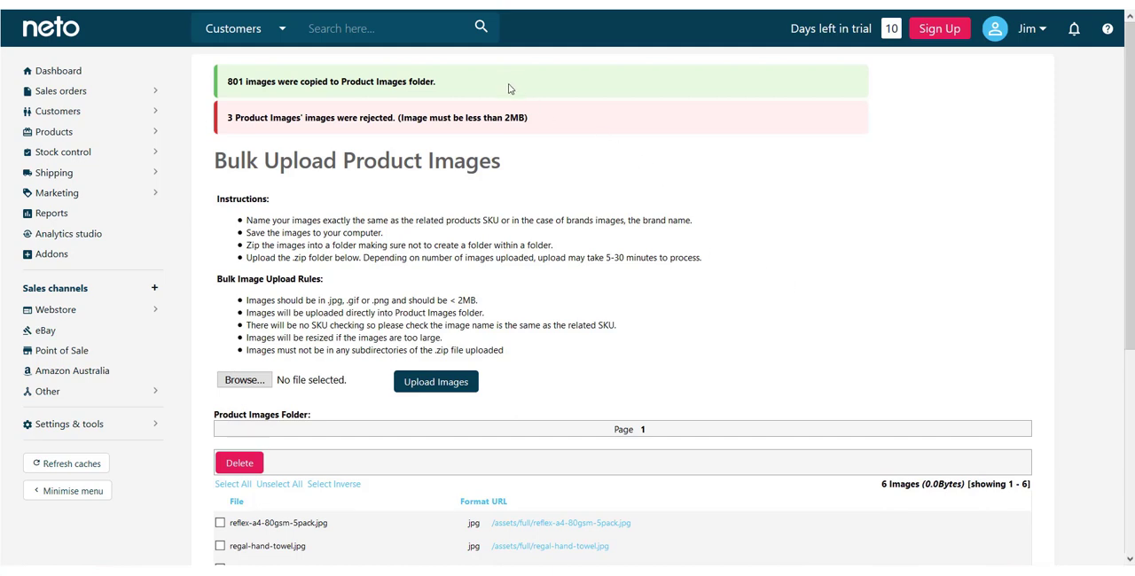
mouse_move(542, 122)
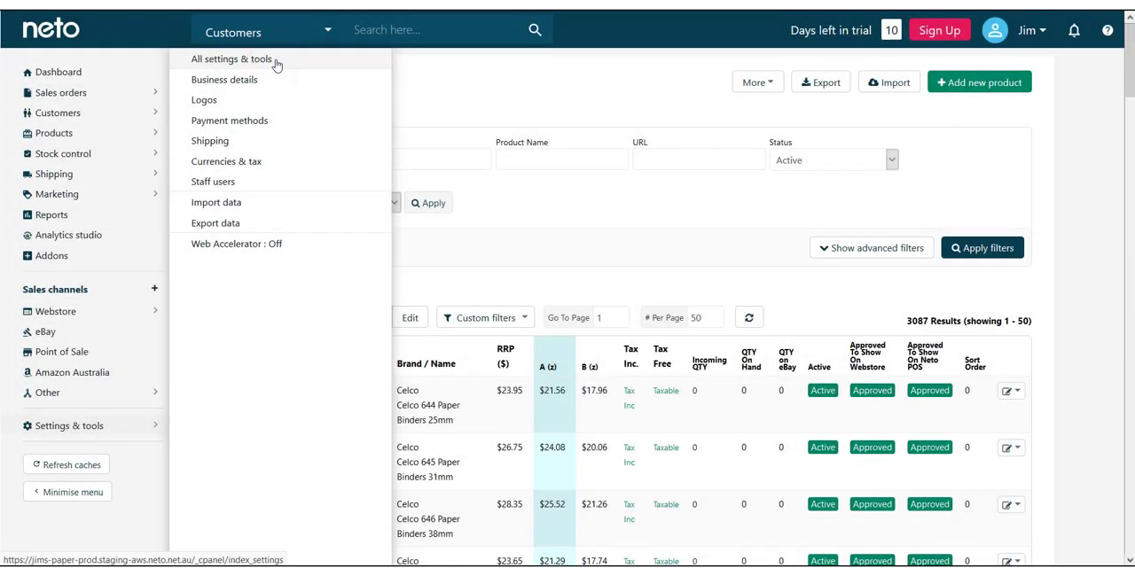
- Find System Scheduled Tasks via the settings search for 'system'
click(231, 58)
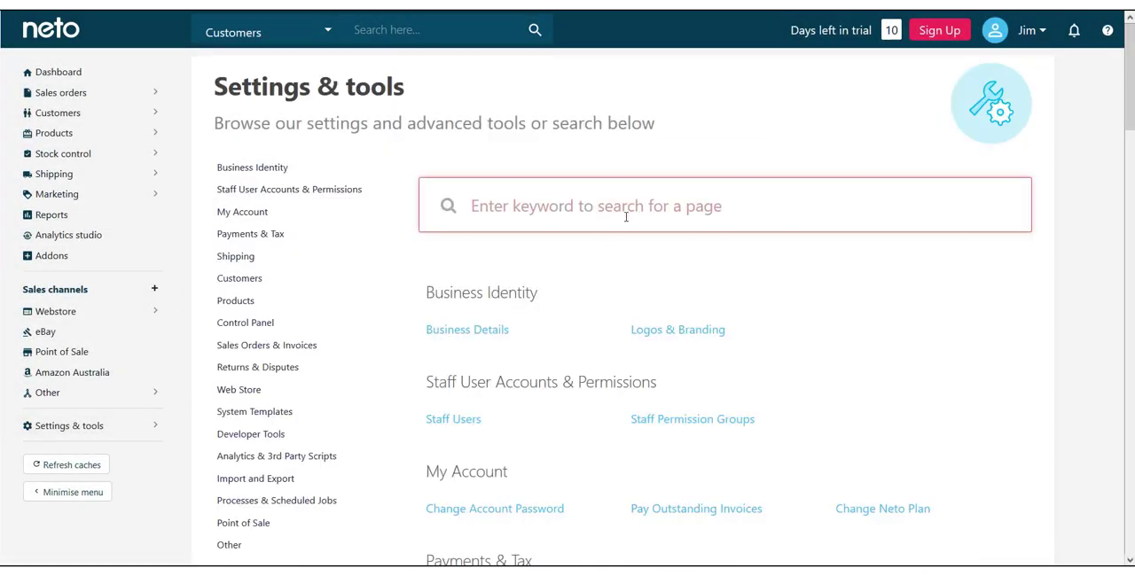
text(system)
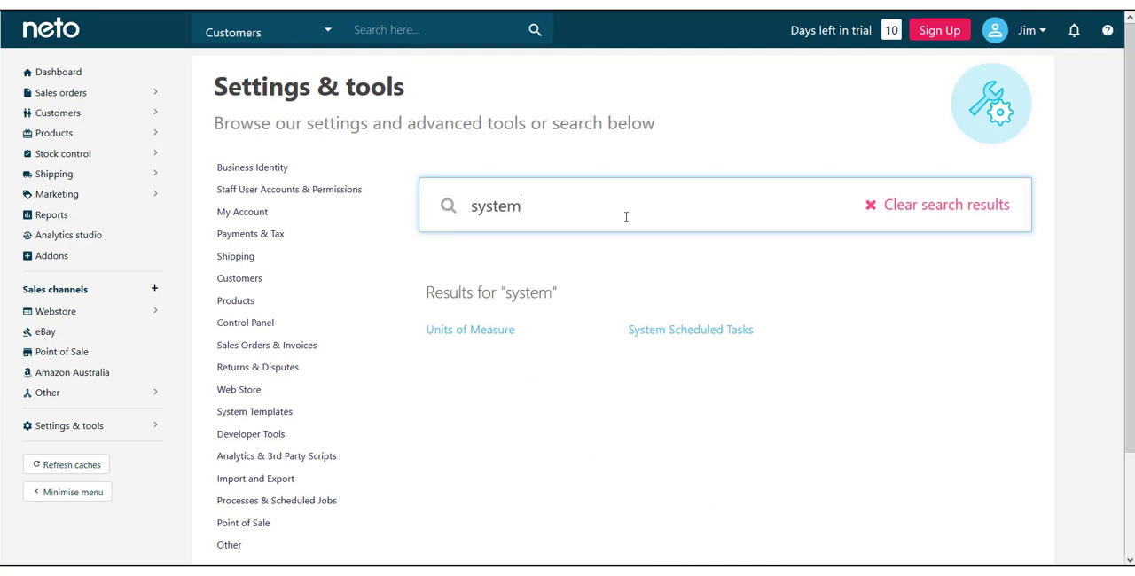
mouse_move(690, 330)
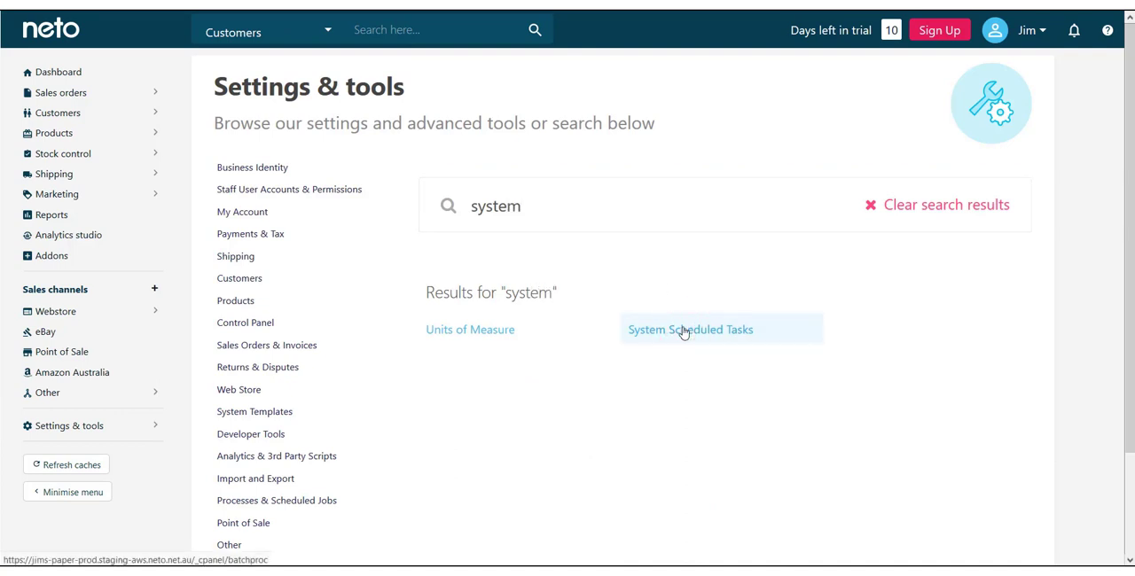
click(690, 330)
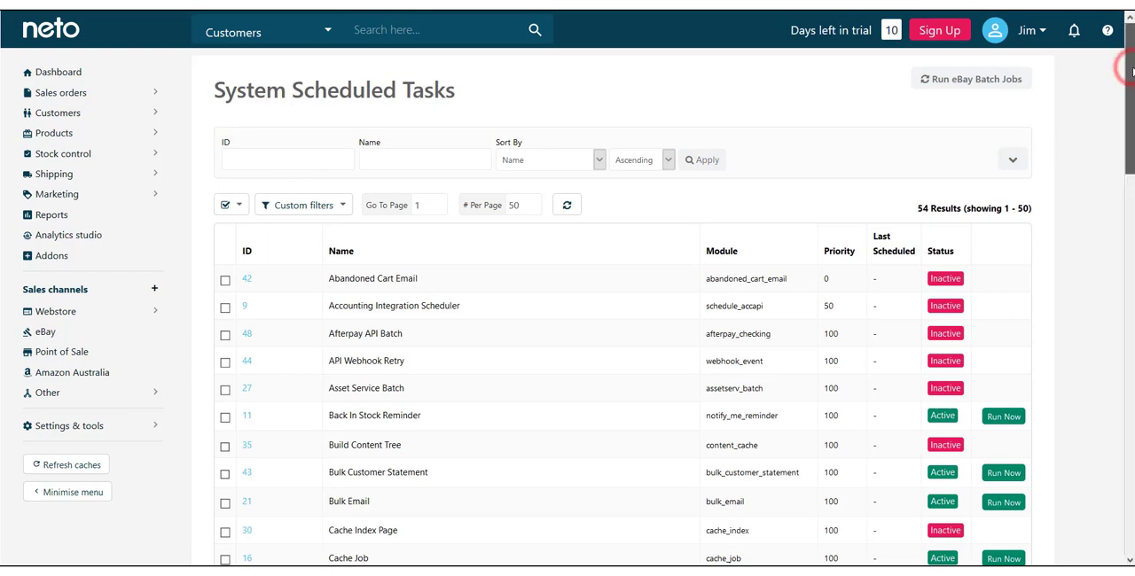
- Run the Imagedrop task now and go to its new batch process 5481
scroll(down, 3)
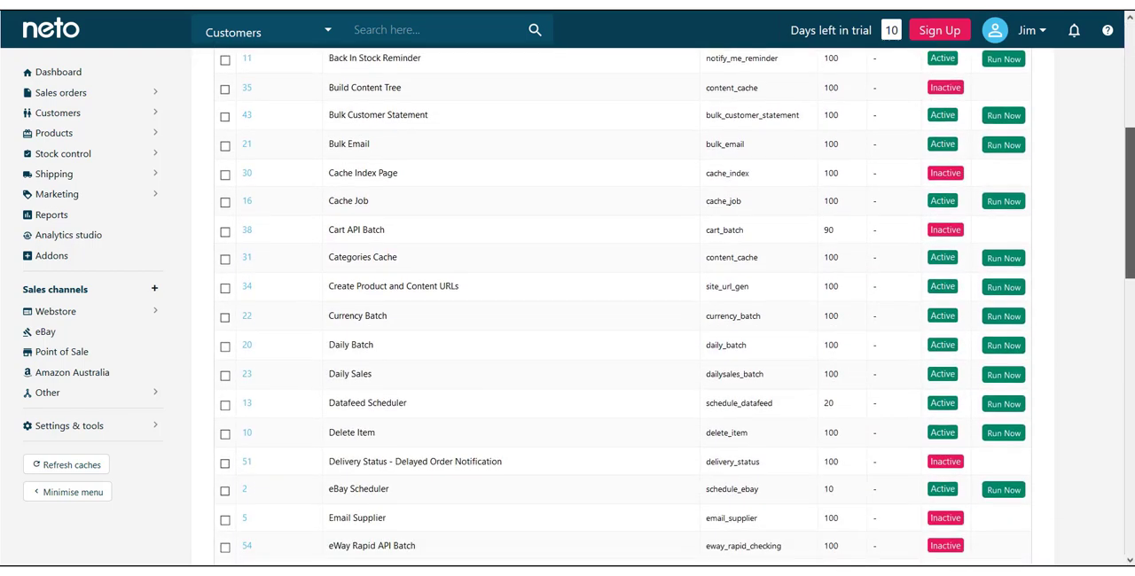
scroll(down, 3)
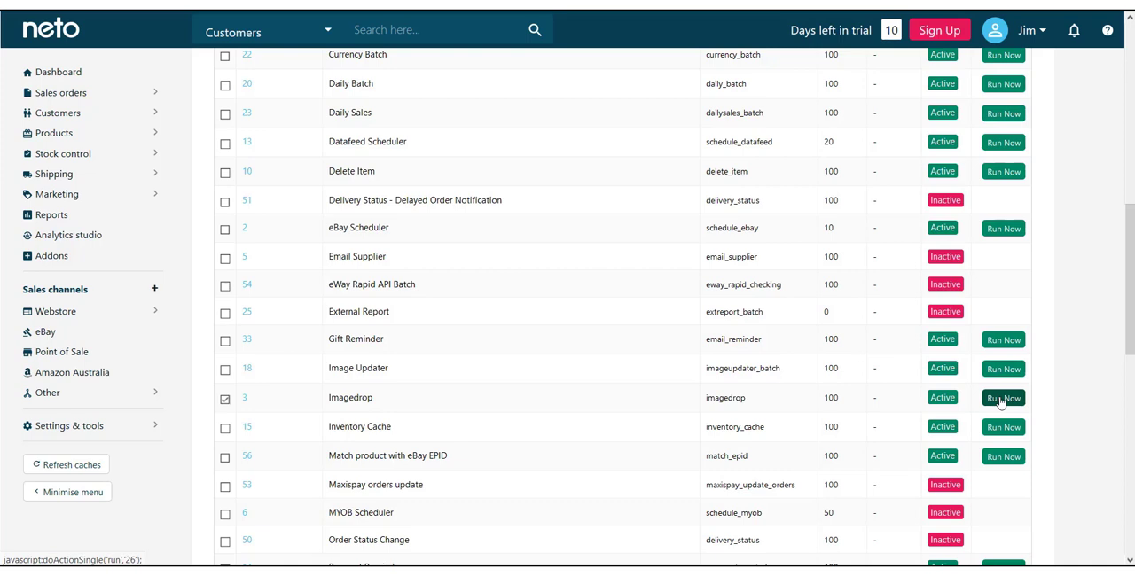
click(1004, 397)
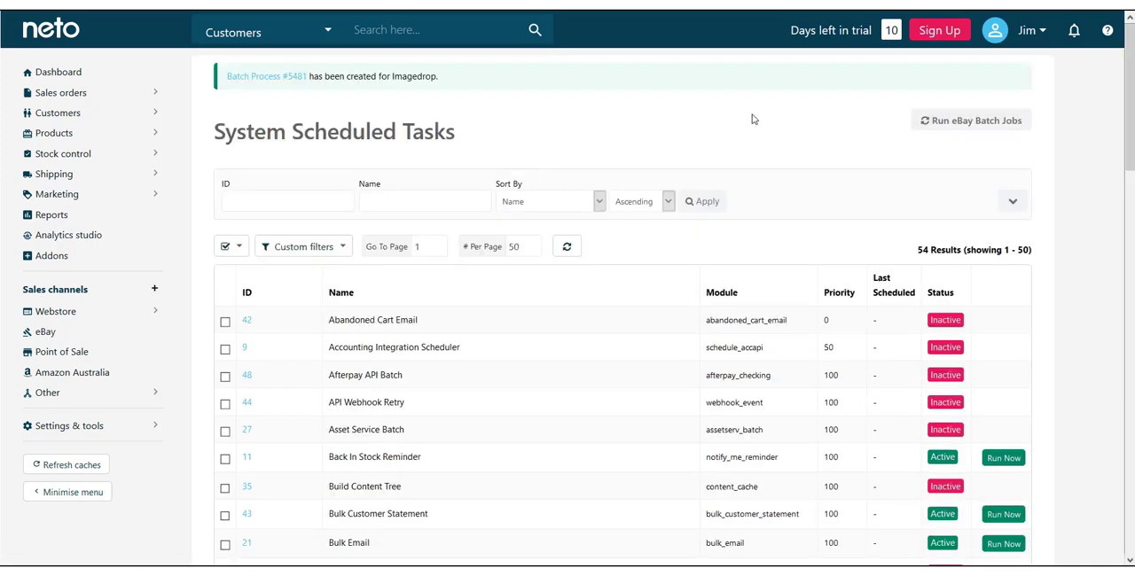
mouse_move(266, 75)
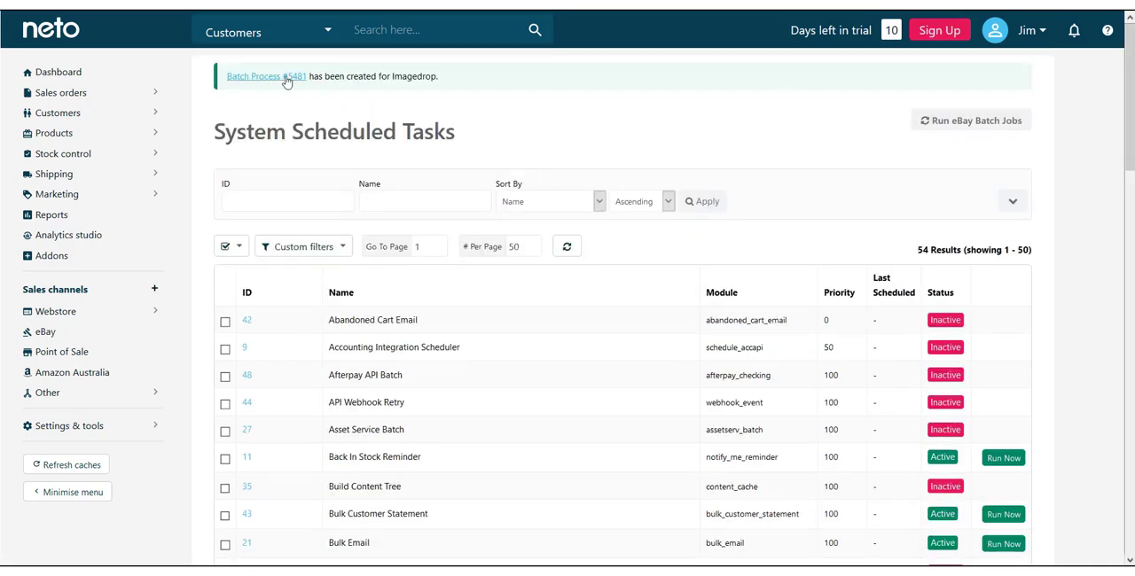
click(266, 77)
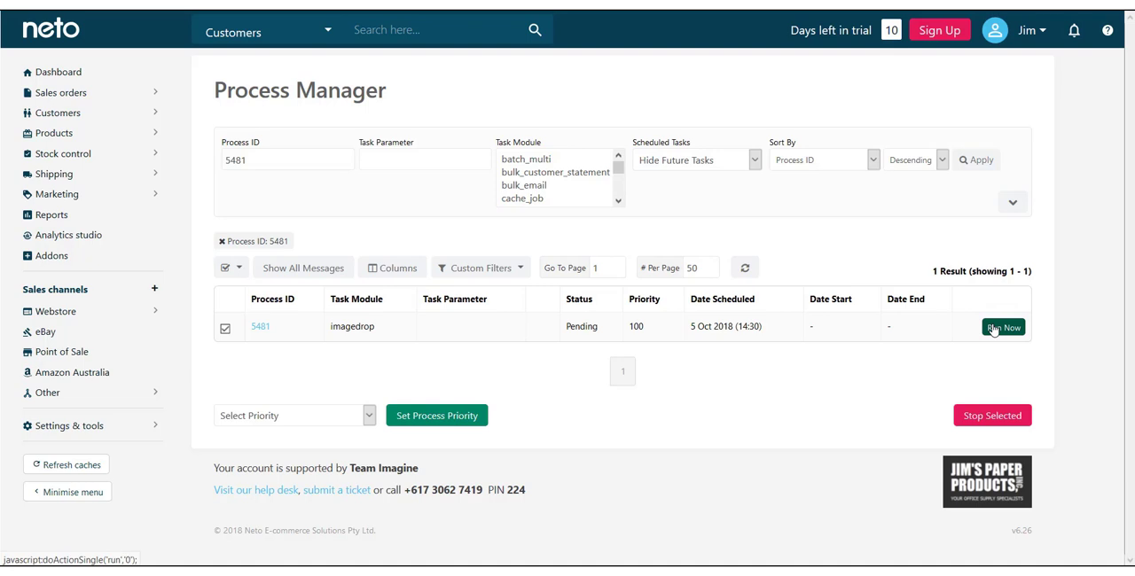
- Run process 5481 immediately, refresh until Running, then return to the product list
click(1004, 327)
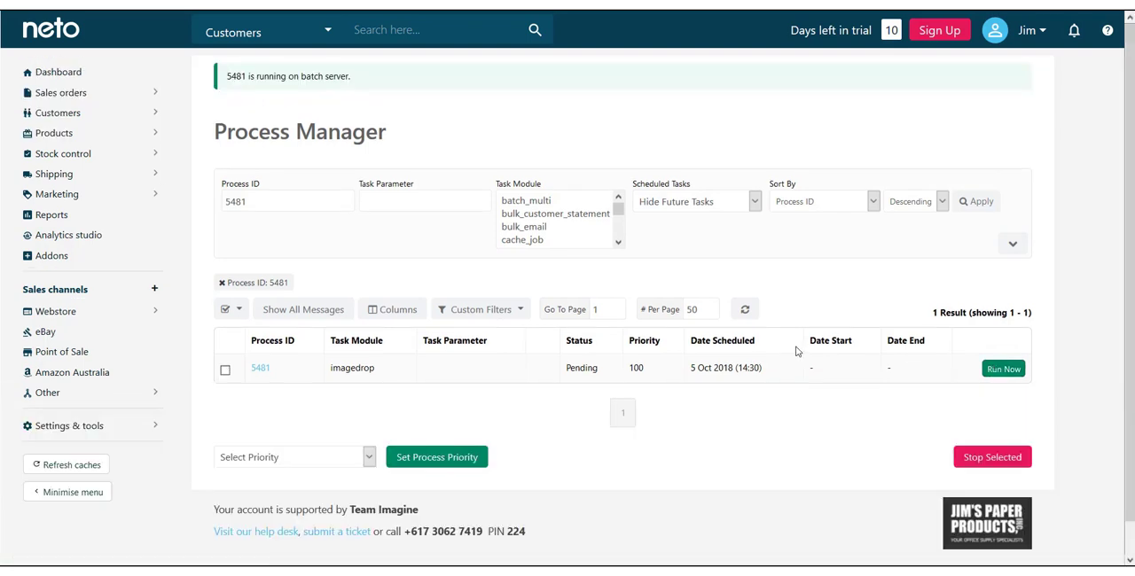
mouse_move(775, 331)
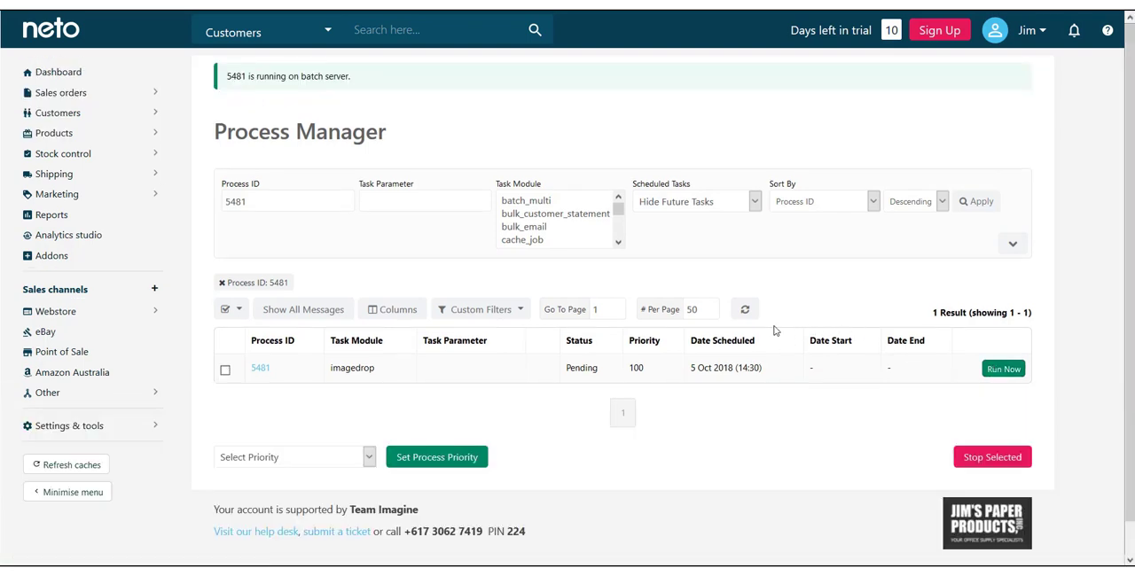
click(745, 308)
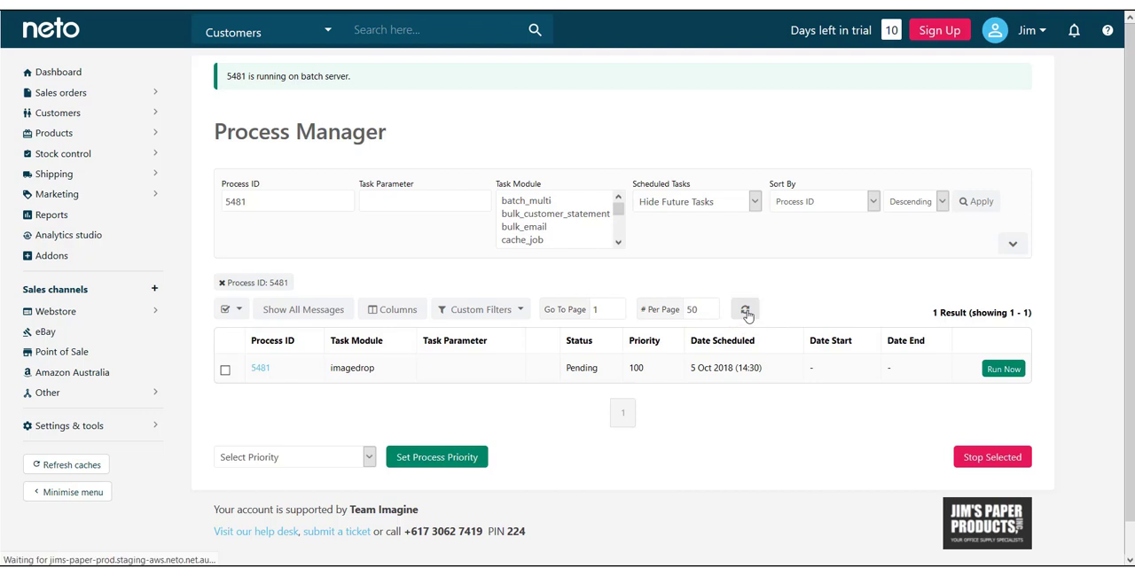
click(745, 308)
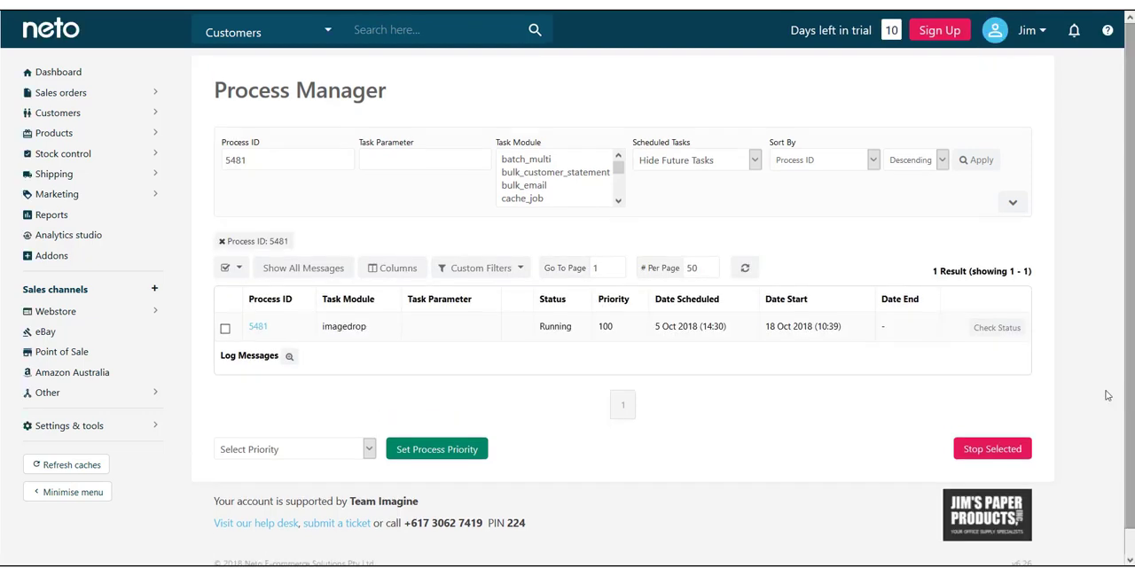
mouse_move(738, 402)
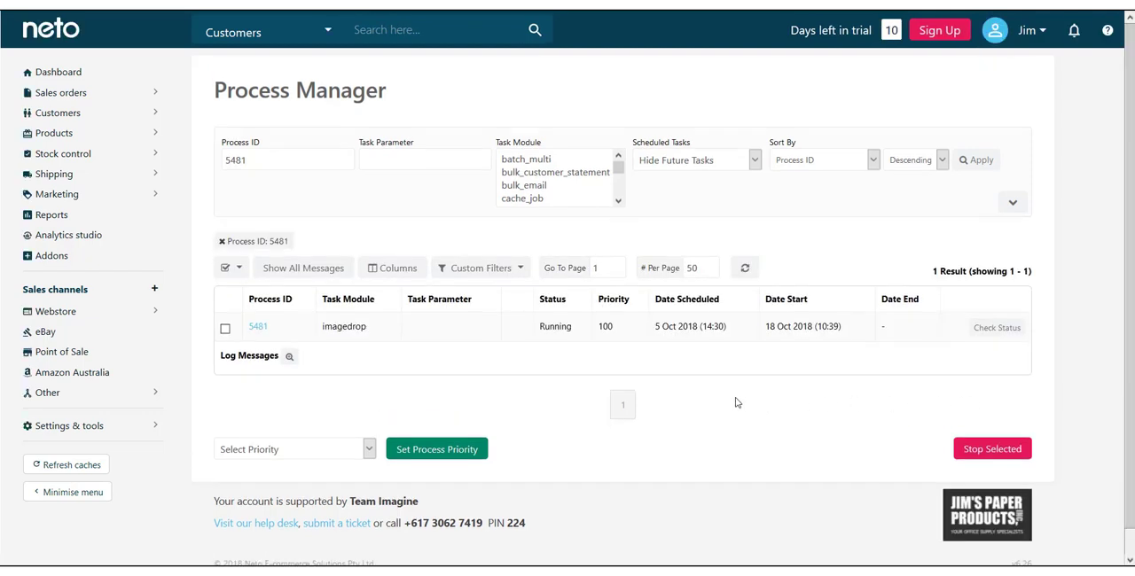
click(53, 132)
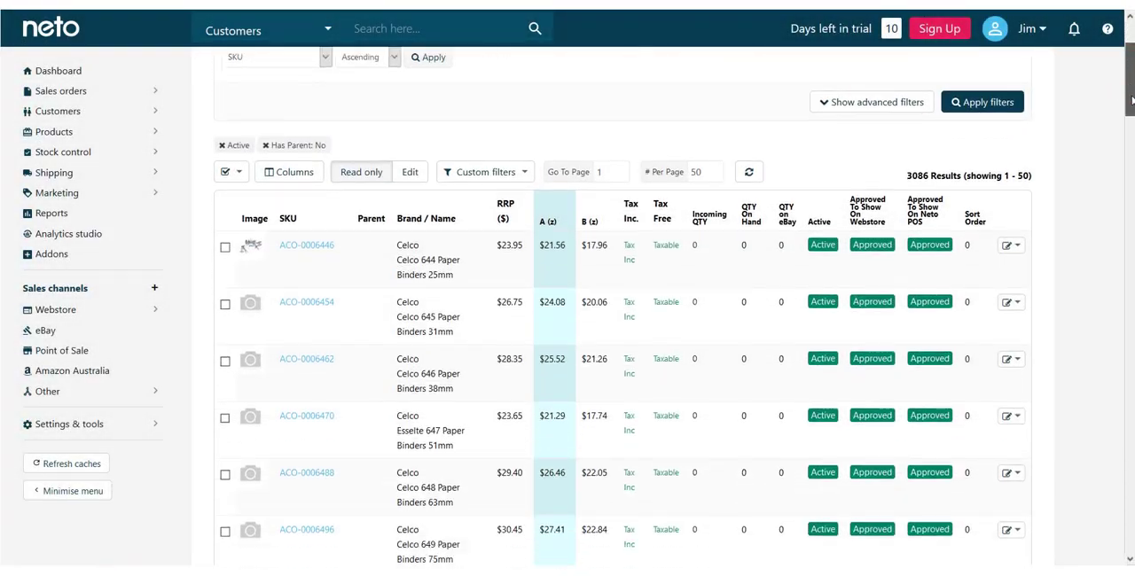
scroll(down, 3)
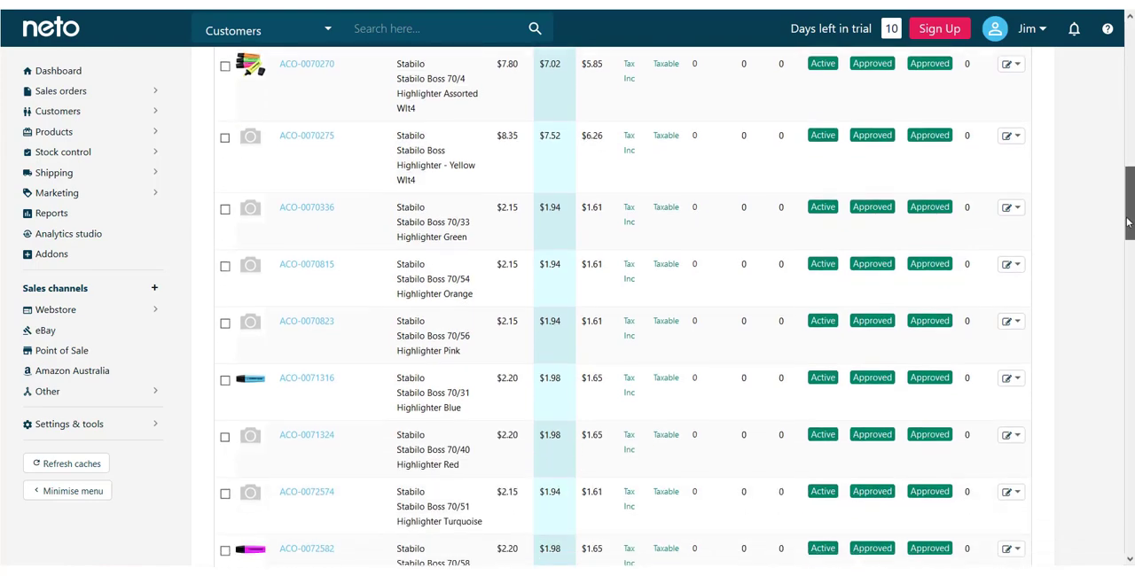
scroll(up, 3)
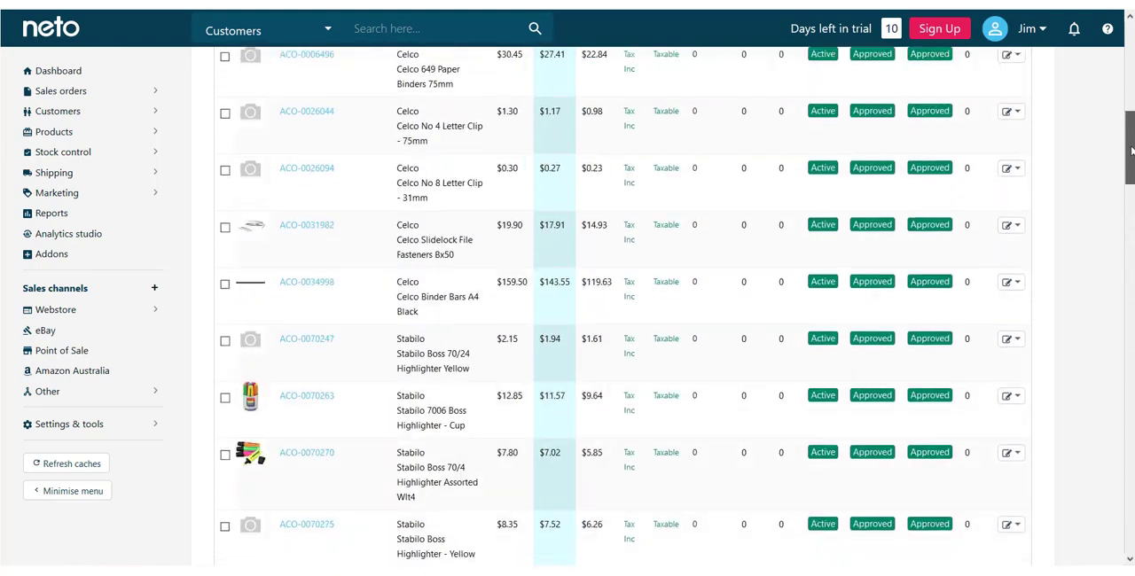
scroll(up, 3)
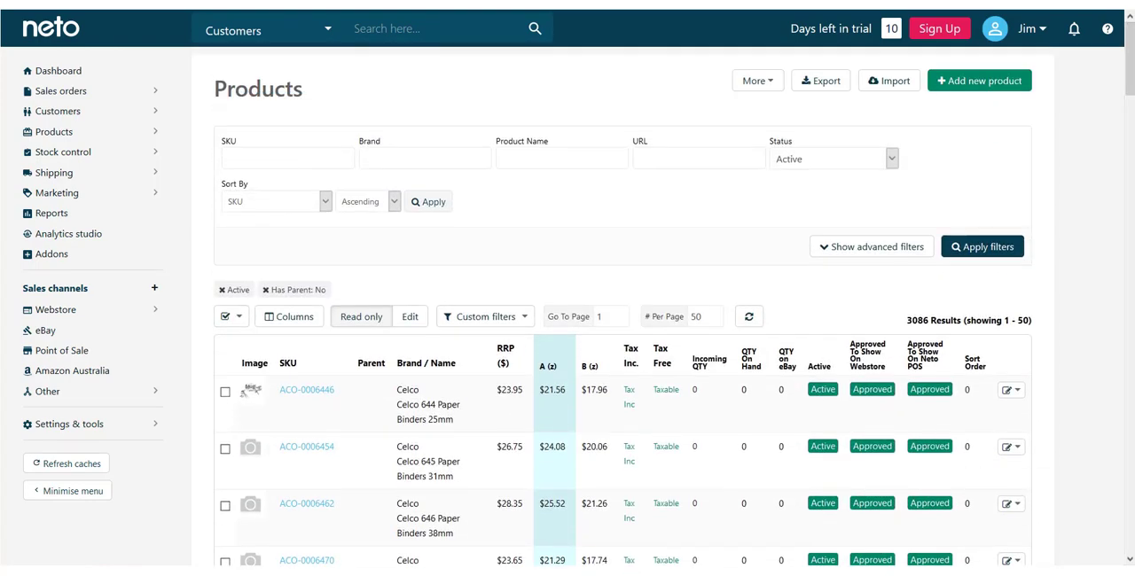